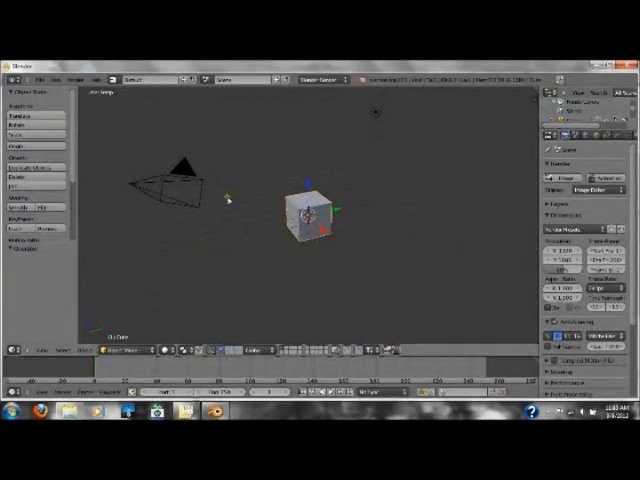
- Delete the default cube with X and confirm the deletion
{"action": "key", "text": "x"}
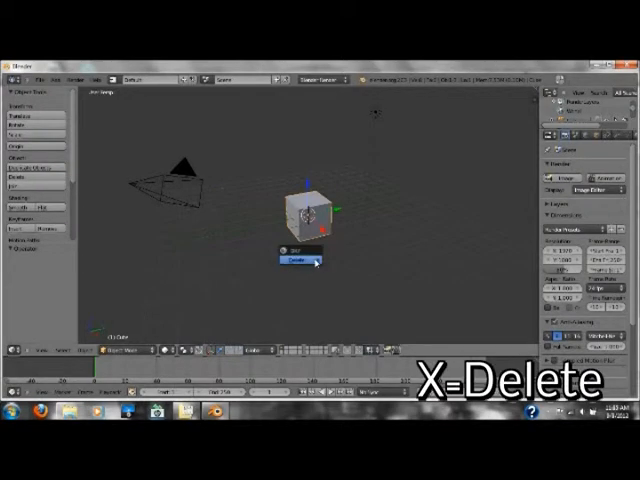
{"action": "left_click", "coordinate": [290, 261]}
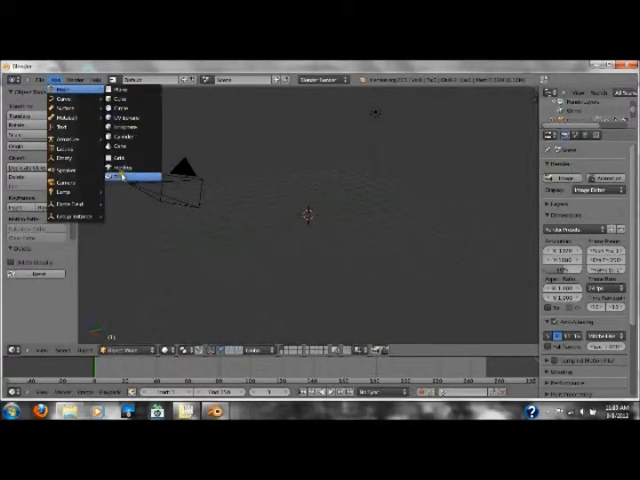
{"action": "mouse_move", "coordinate": [120, 178]}
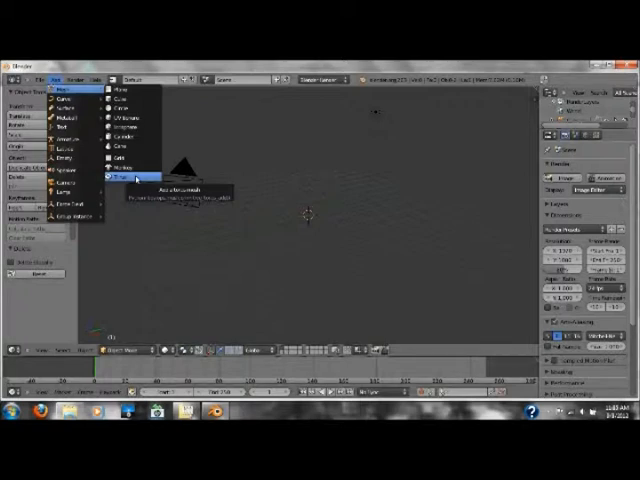
- Add a Torus mesh from the Add > Mesh menu
{"action": "left_click", "coordinate": [120, 178]}
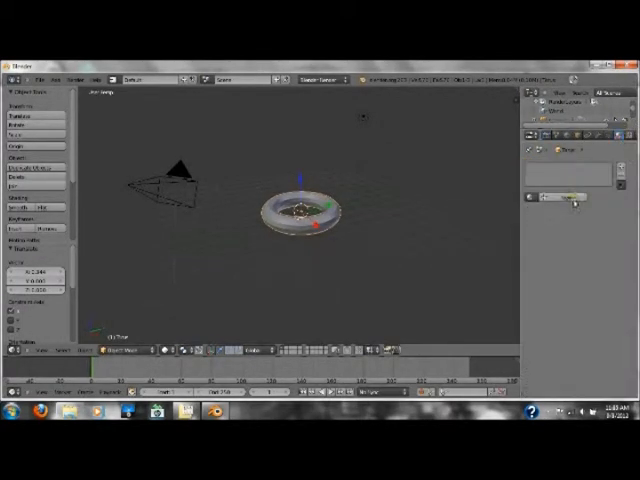
- Create a new material on the torus with a green diffuse colour
{"action": "left_click", "coordinate": [575, 196]}
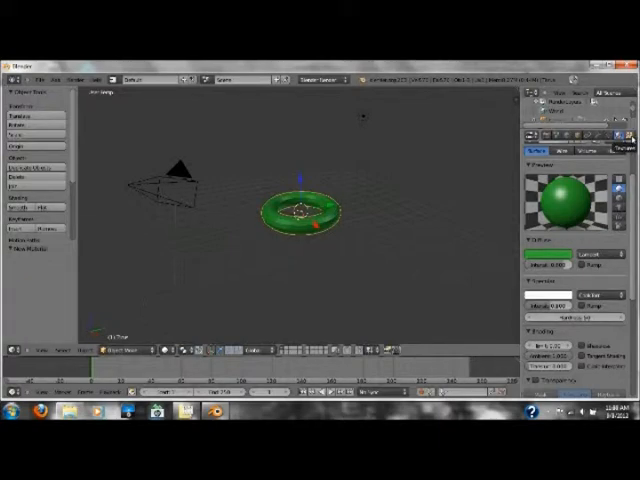
- Add a texture to the green material and change its Influence blend colour
{"action": "left_click", "coordinate": [620, 133]}
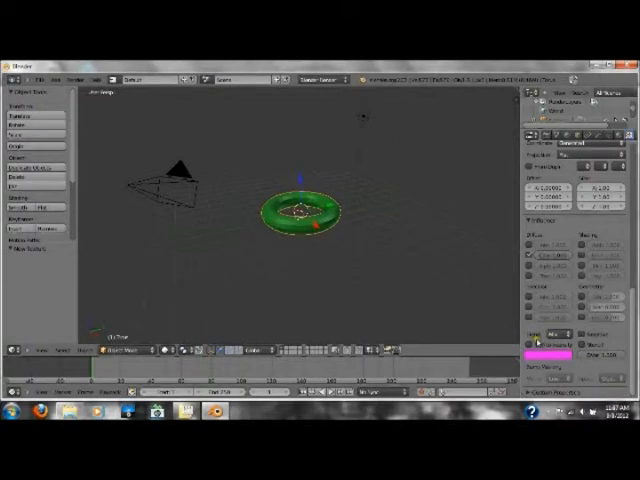
{"action": "mouse_move", "coordinate": [543, 357]}
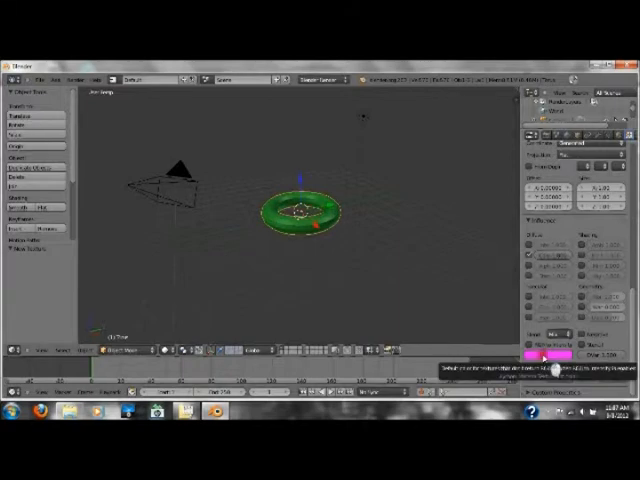
{"action": "left_click", "coordinate": [543, 356]}
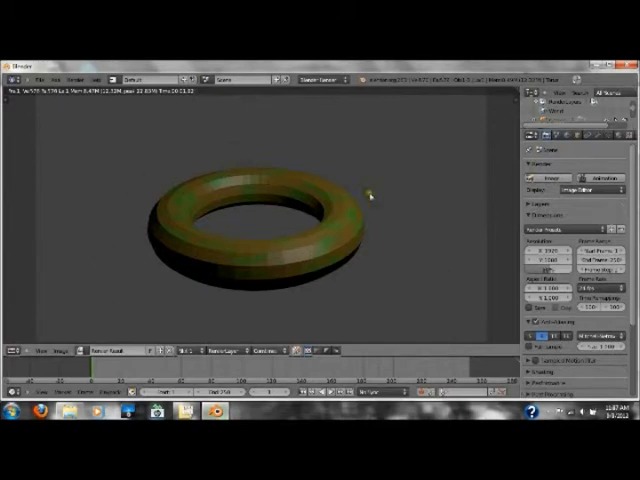
{"action": "mouse_move", "coordinate": [262, 155]}
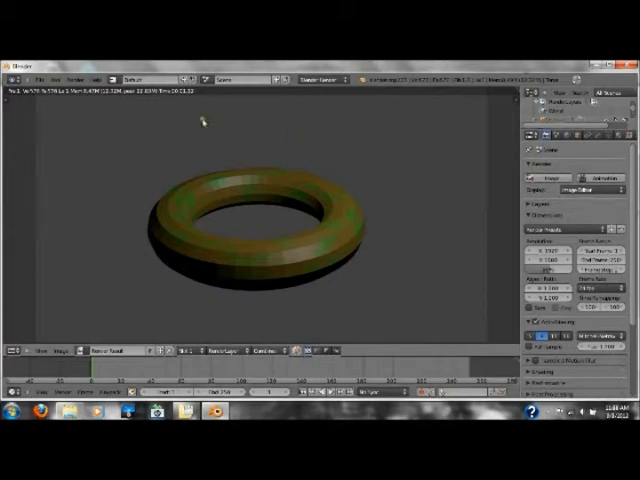
{"action": "mouse_move", "coordinate": [325, 198]}
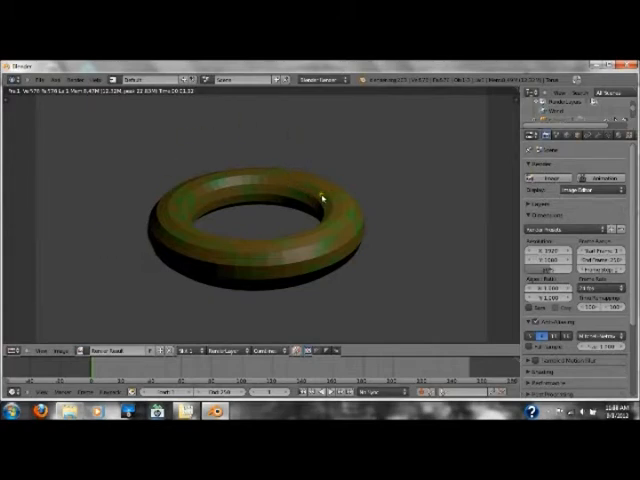
{"action": "mouse_move", "coordinate": [318, 198]}
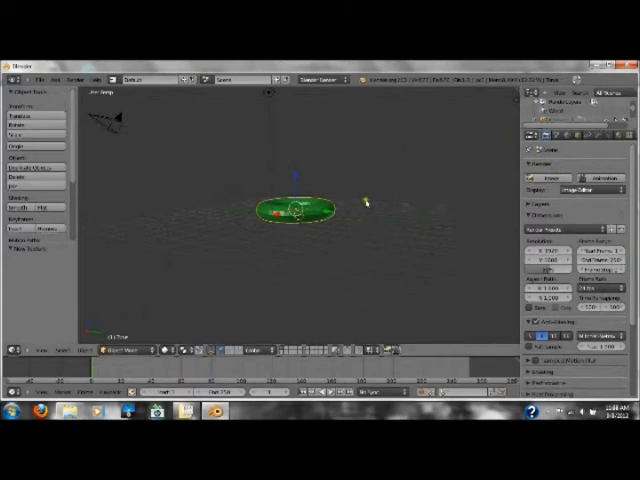
{"action": "mouse_move", "coordinate": [360, 199]}
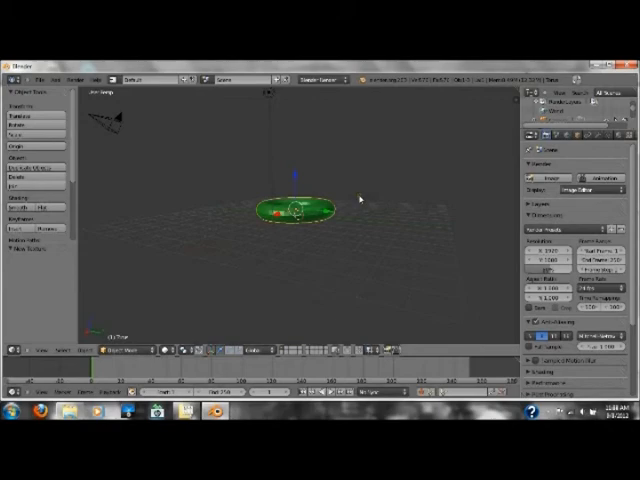